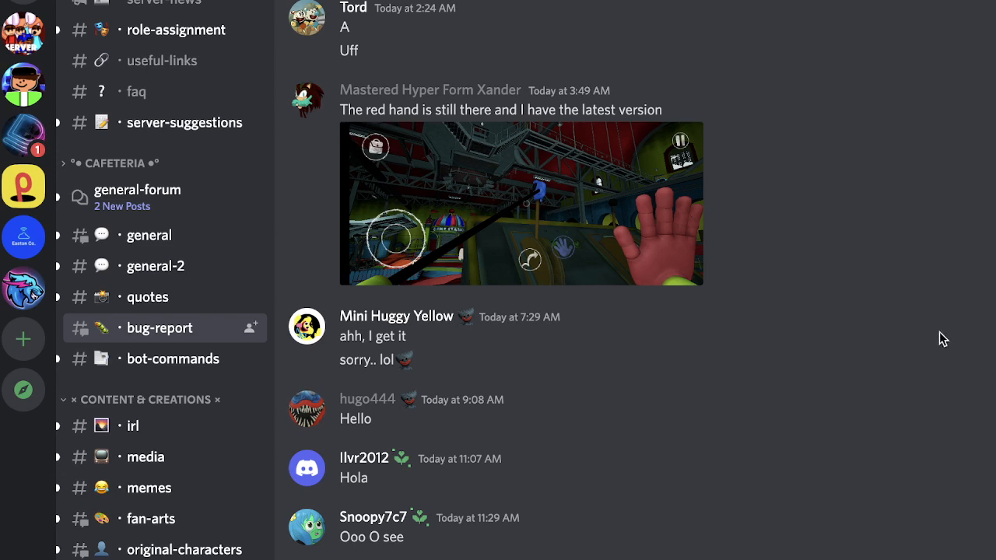
mouse_move(50, 44)
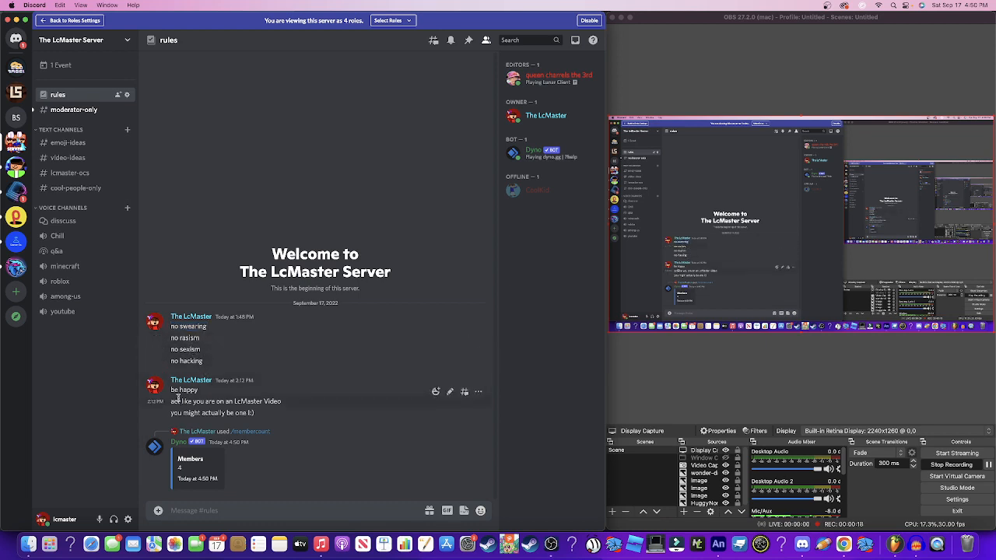
- Visit the moderator-only and emoji-ideas channels, then land on the video-ideas channel
double_click(218, 402)
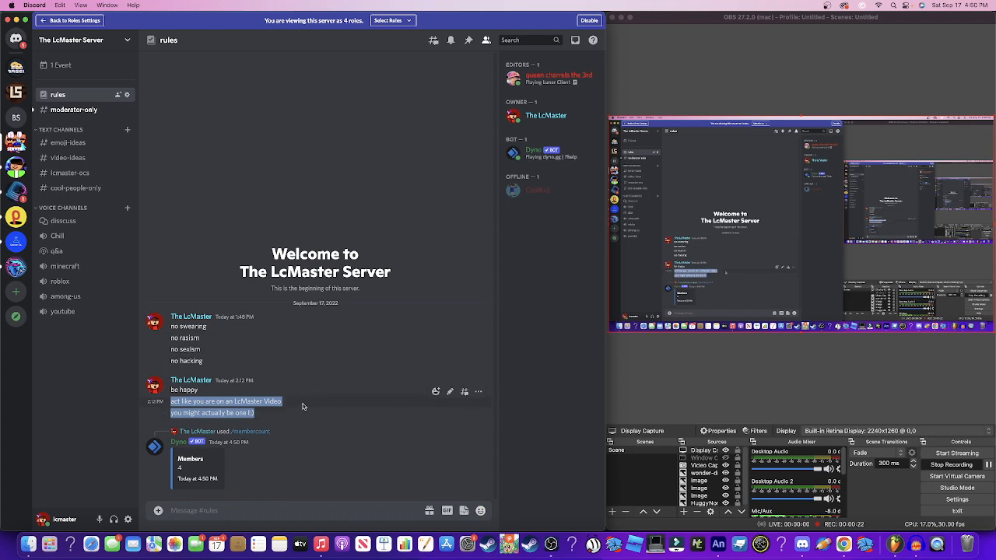
left_click(75, 109)
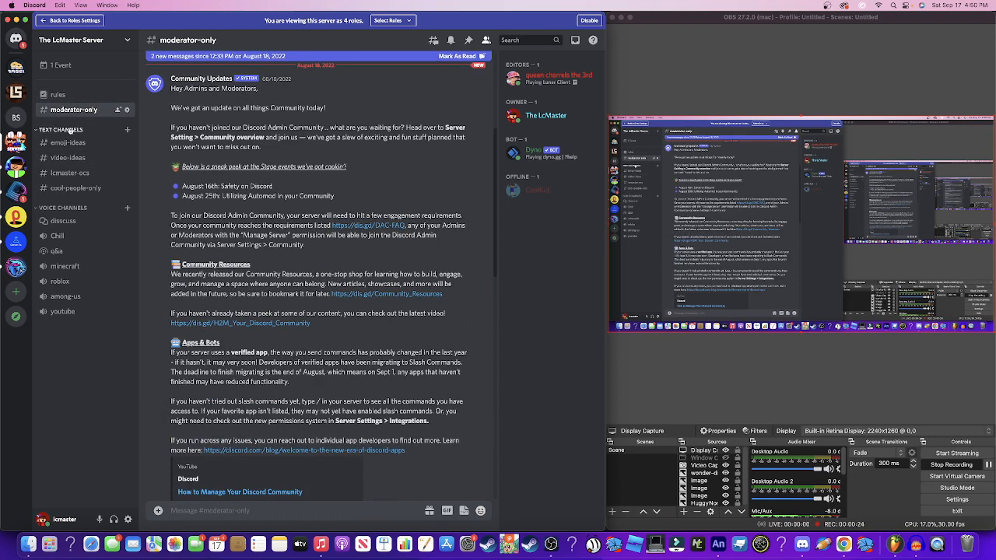
left_click(69, 143)
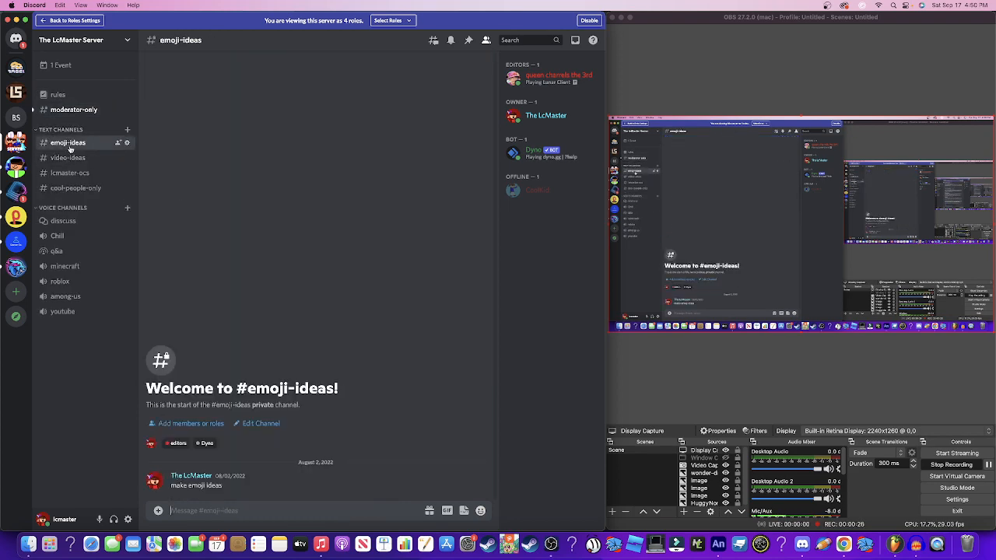
mouse_move(68, 159)
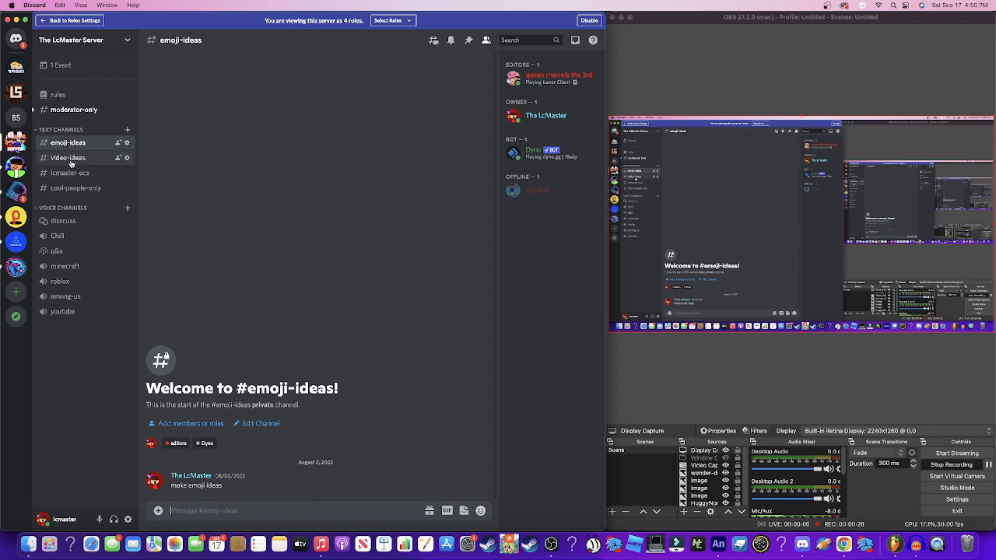
left_click(69, 159)
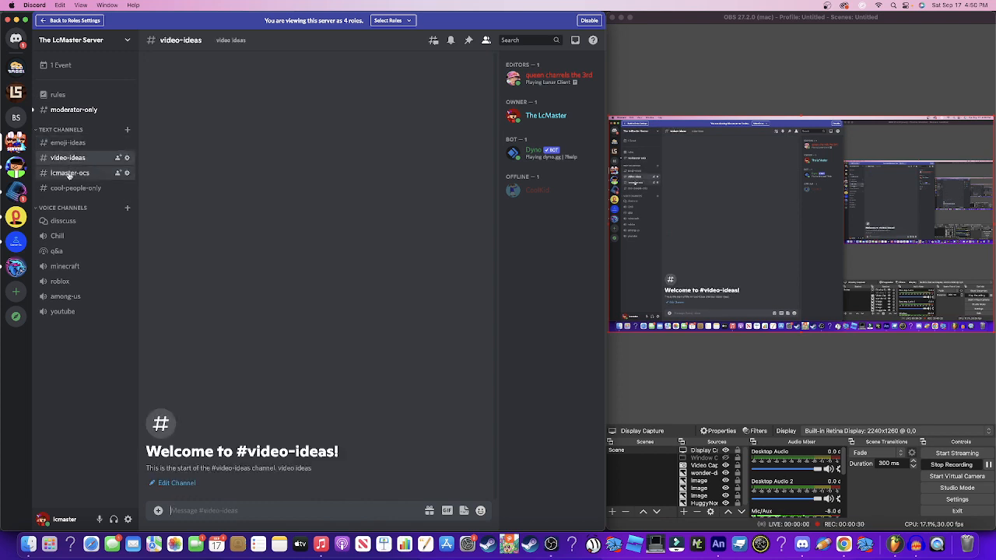
- View the lcmaster-ocs example post by RoseGoldMaster, then move to cool-people-only
left_click(70, 172)
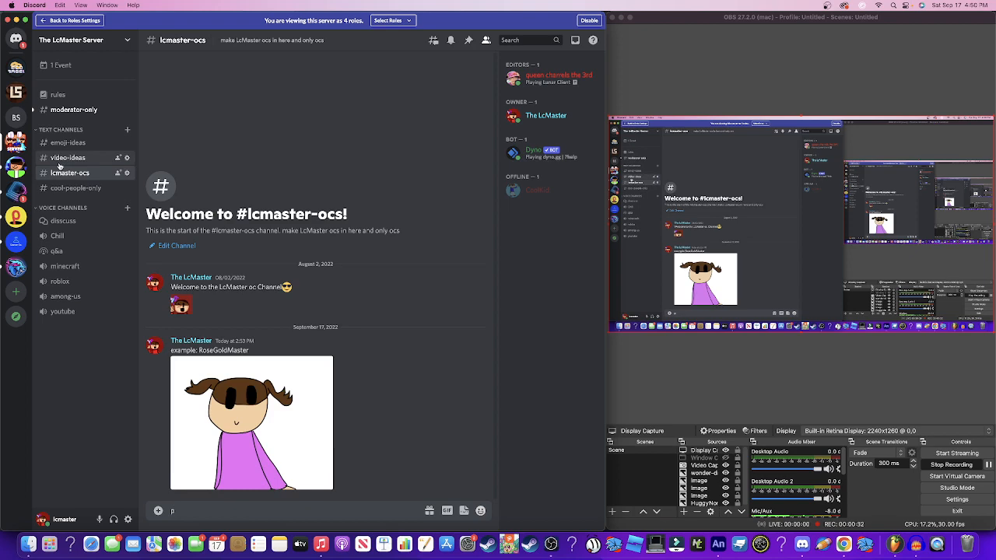
double_click(224, 351)
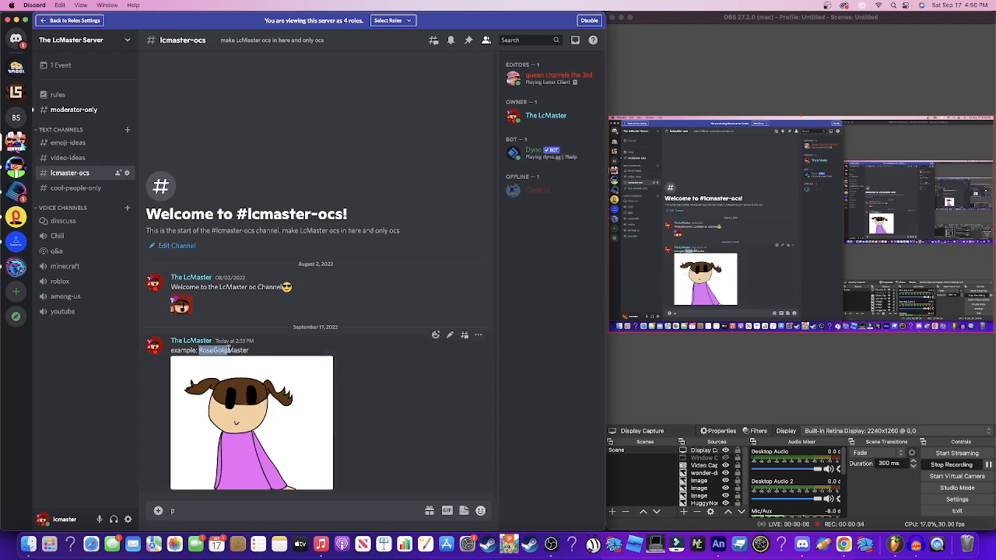
left_click(75, 187)
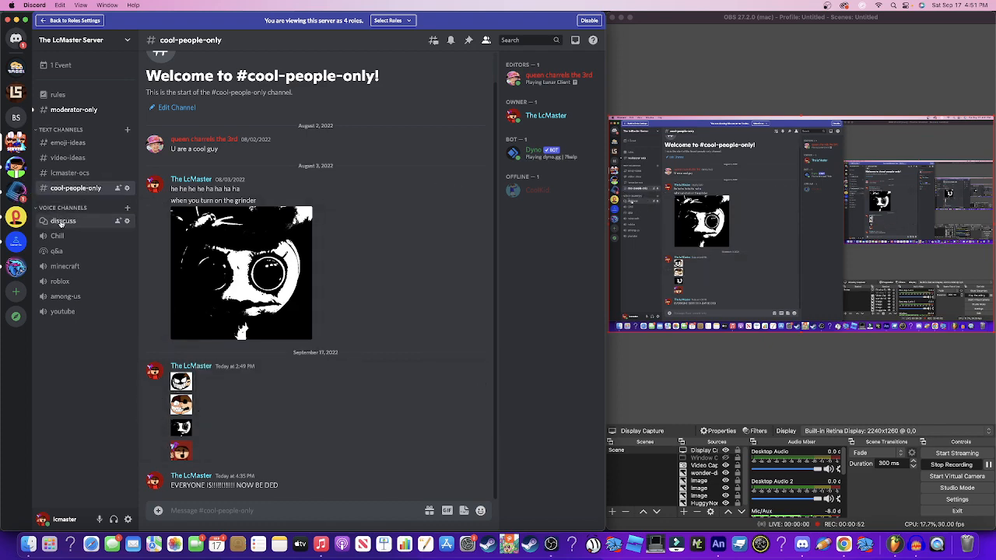
- Post 'what is your favorite video' in the discuss forum, then join the qa stage
left_click(62, 221)
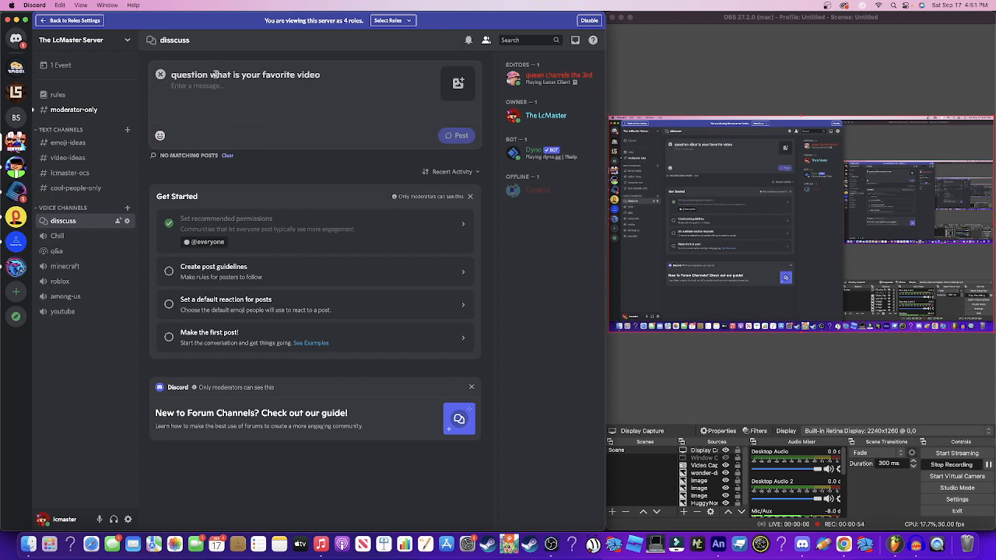
type("v")
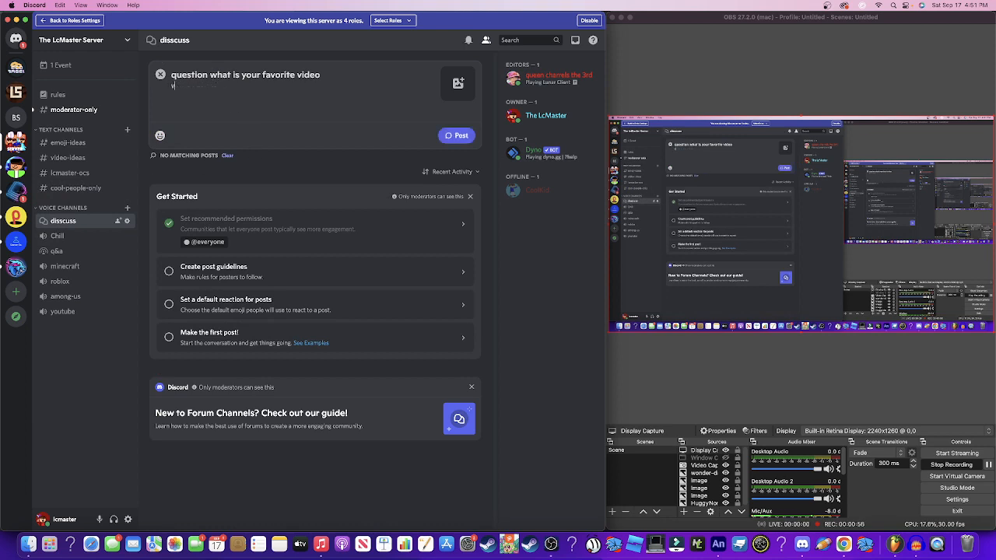
type("id")
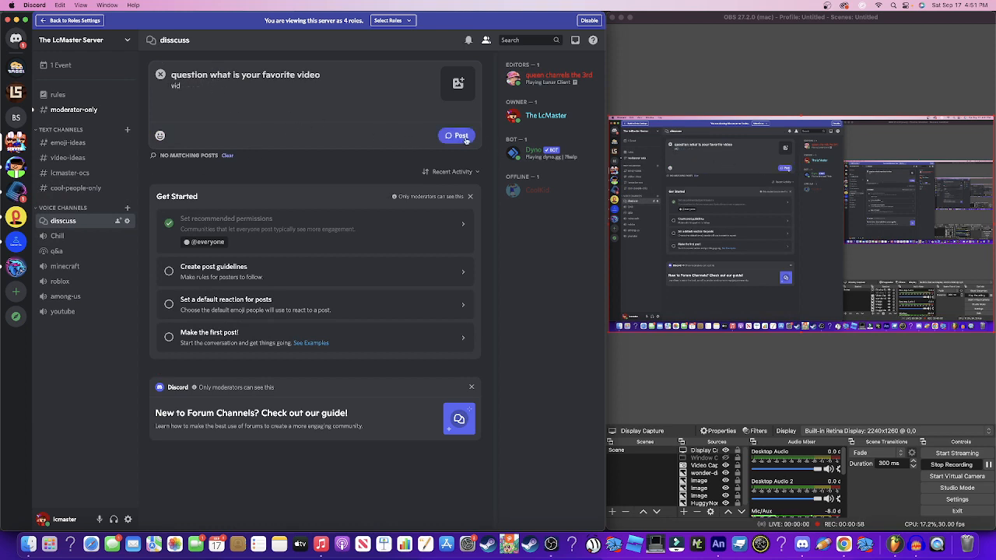
left_click(458, 133)
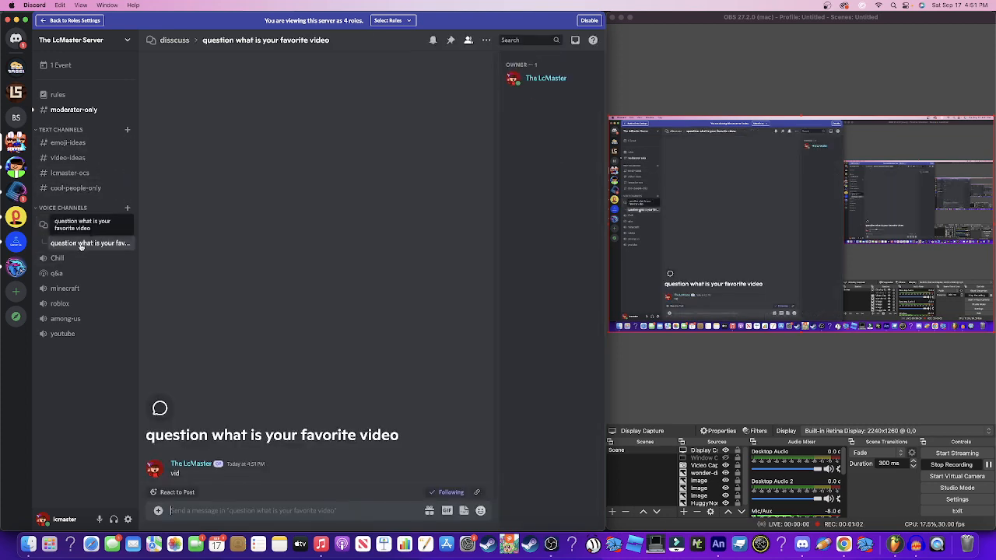
left_click(56, 259)
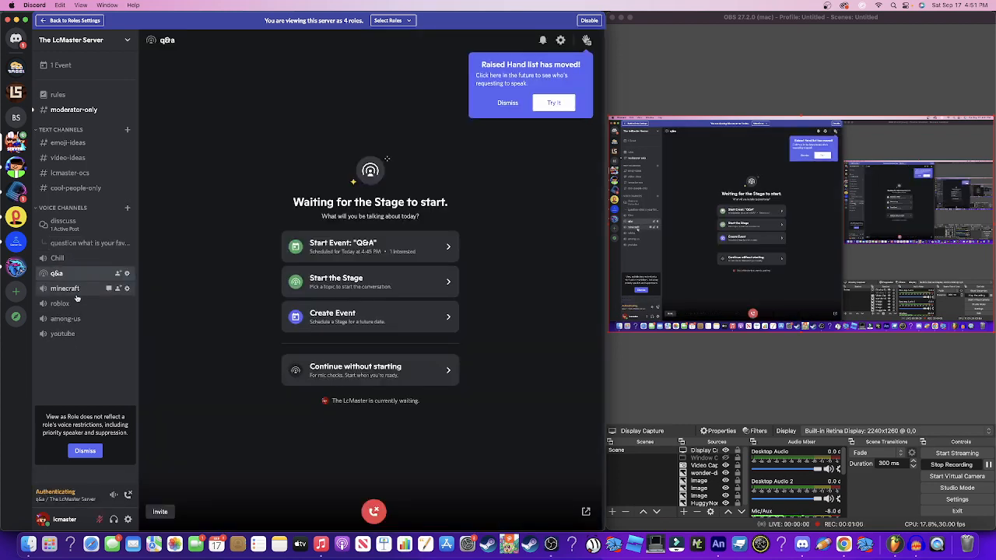
- Return to the rules channel and bring up the server's '1 Event' list
left_click(58, 94)
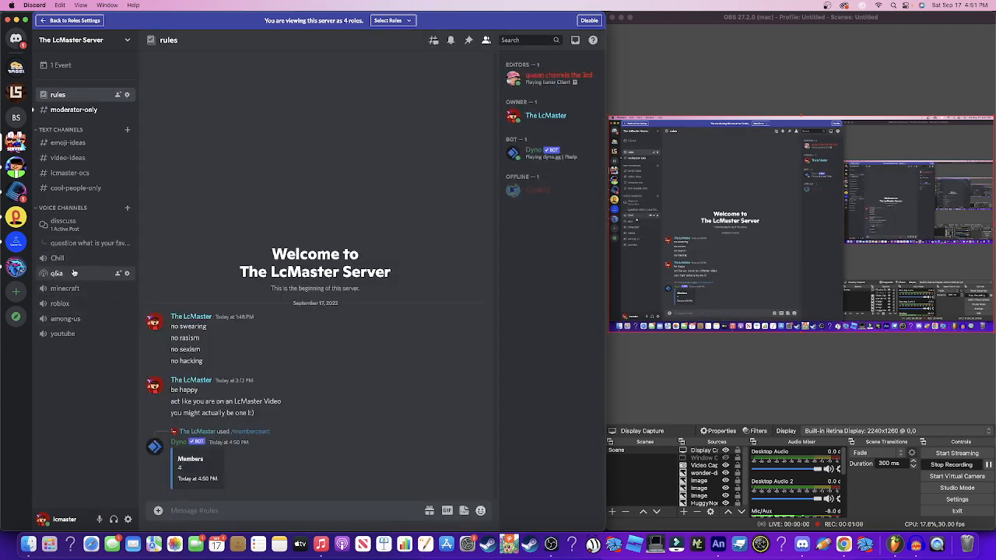
left_click(66, 288)
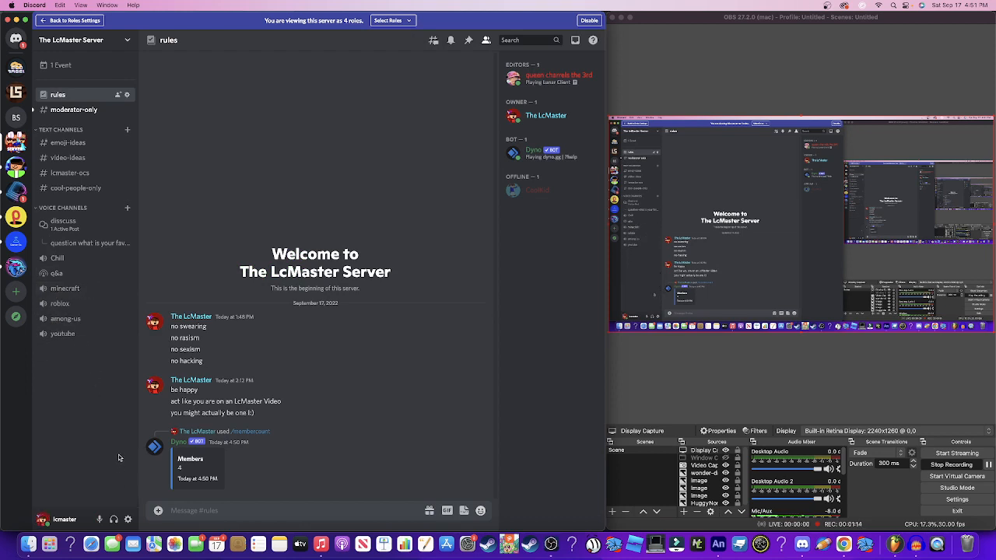
left_click(59, 303)
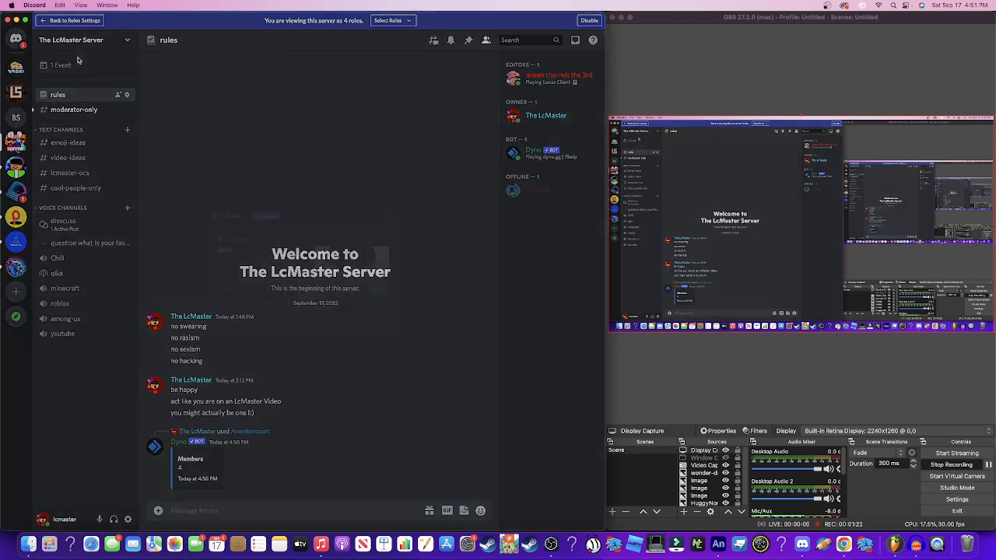
left_click(59, 65)
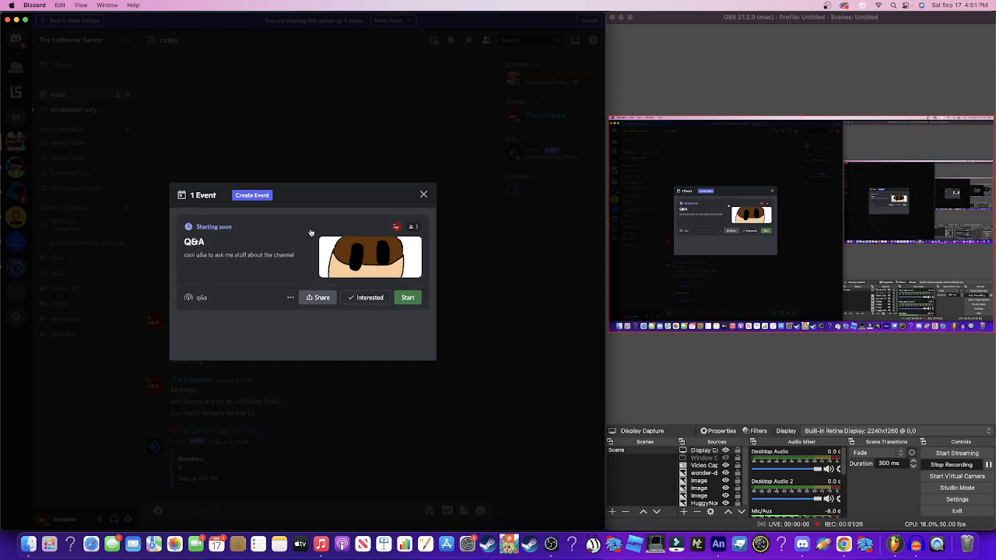
mouse_move(464, 274)
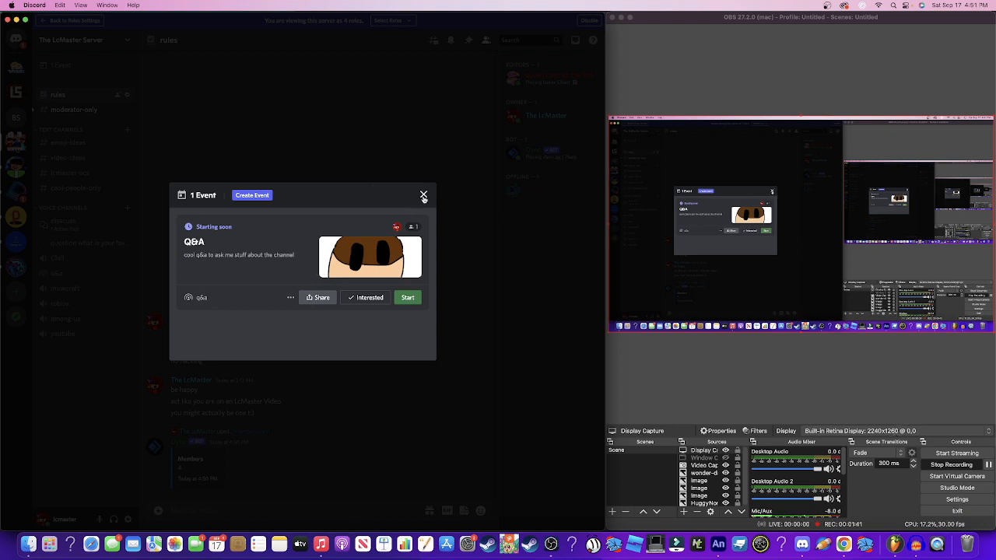
- Close the Q&A event dialog to return to the rules channel
left_click(423, 195)
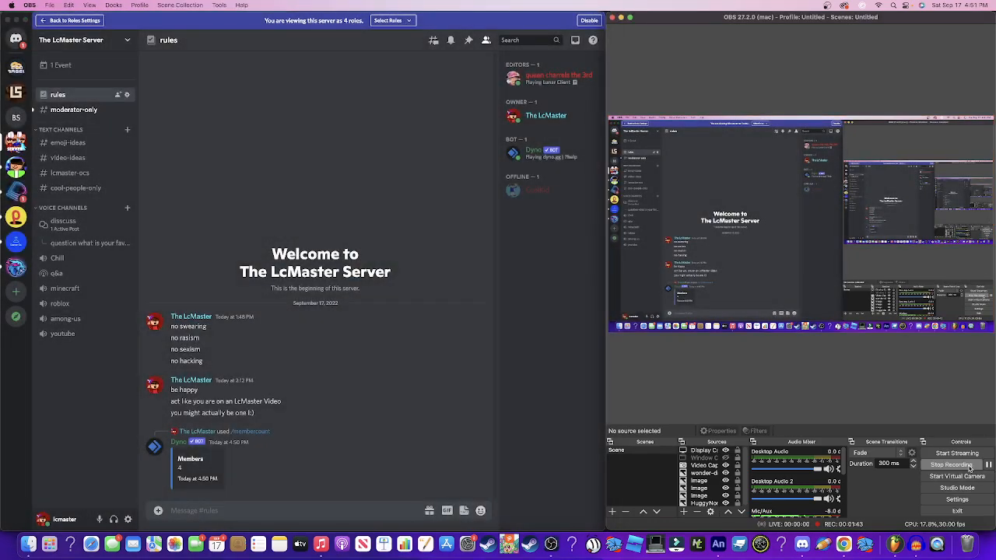